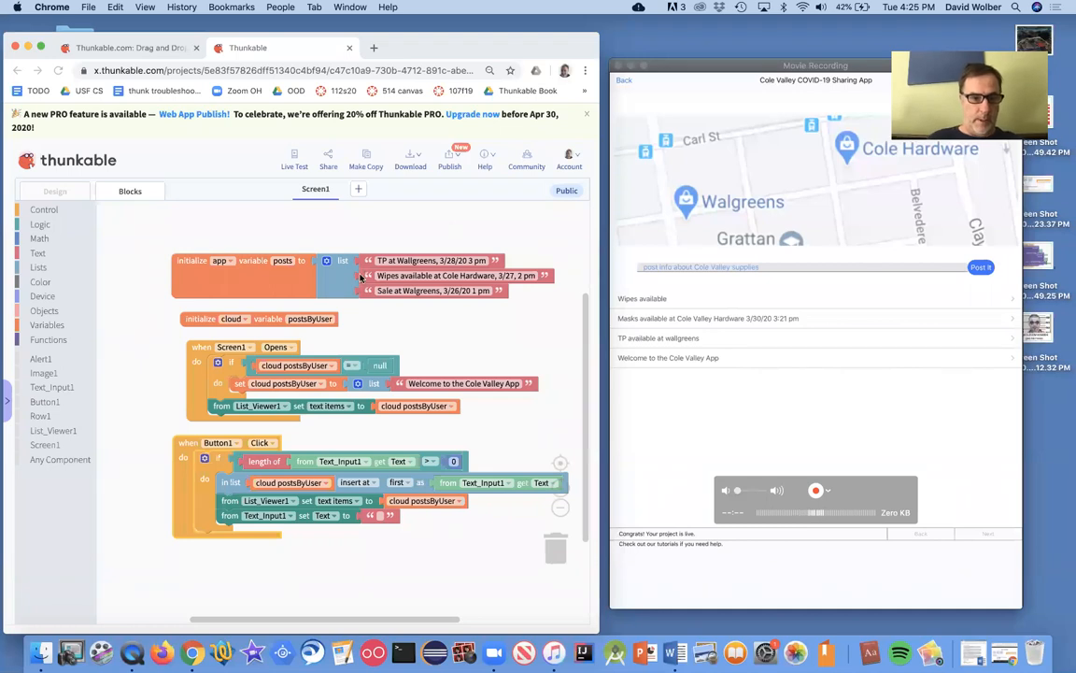
mouse_move(409, 308)
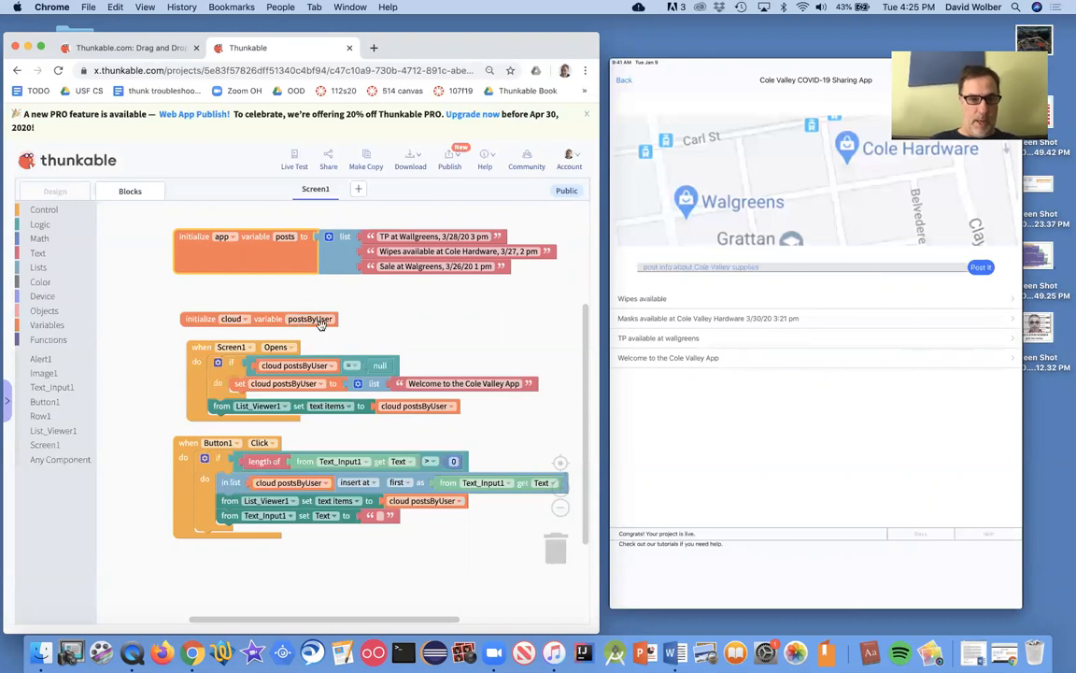
mouse_move(435, 440)
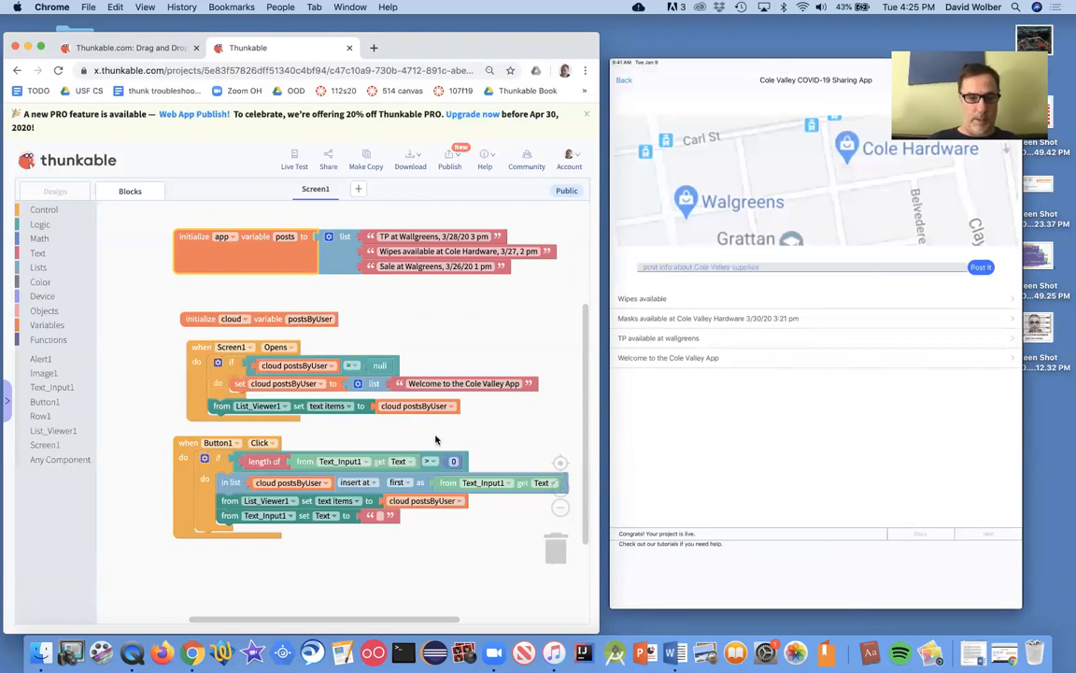
mouse_move(509, 338)
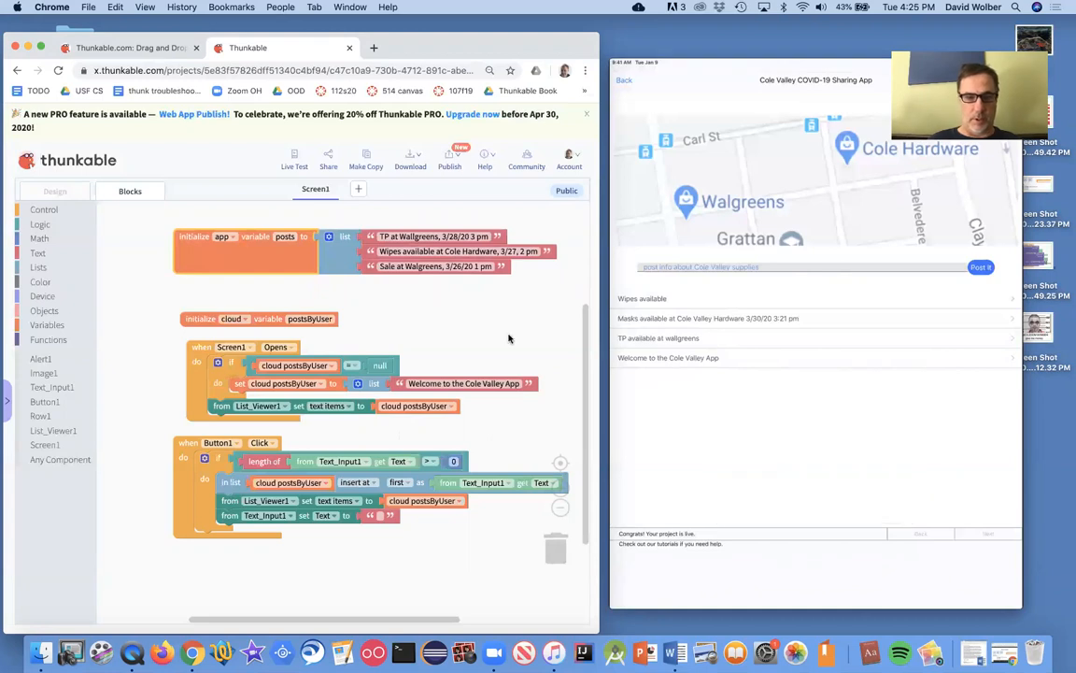
mouse_move(463, 342)
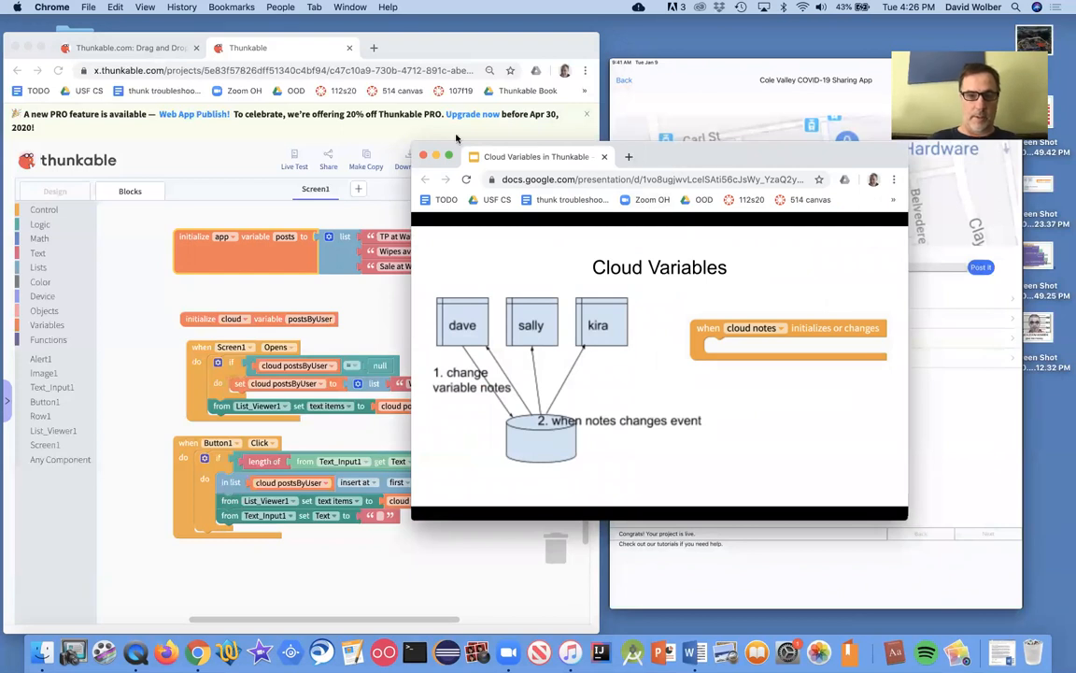
Move the Google Slides window aside to show the Cloud Variables slide beside the app.
left_click_drag(536, 156, 243, 124)
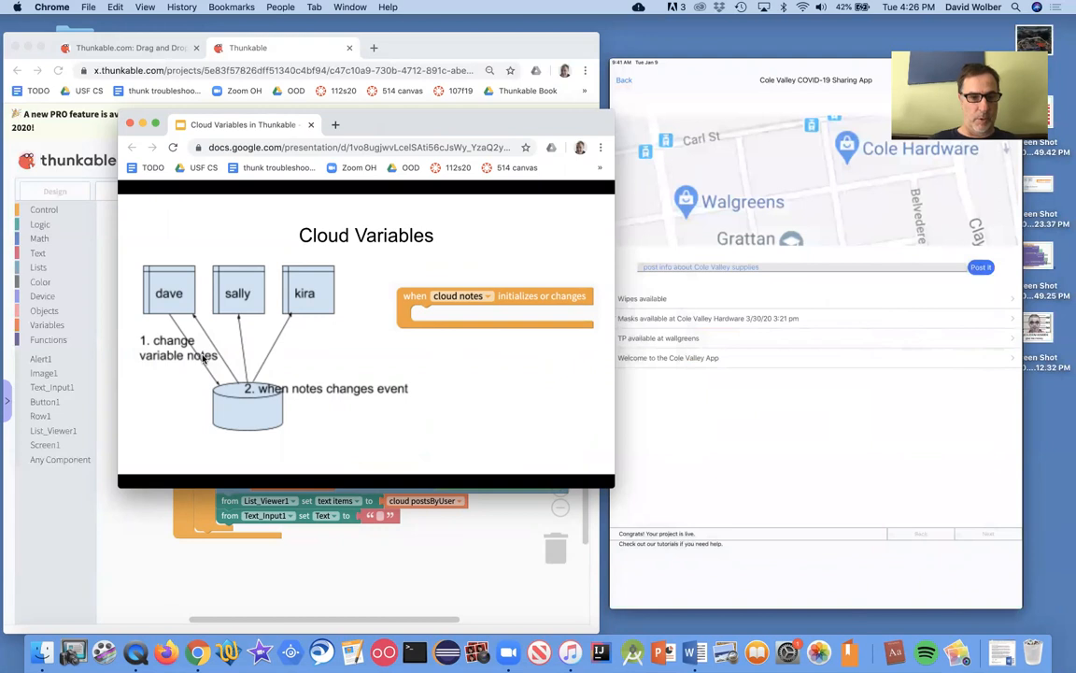
mouse_move(186, 275)
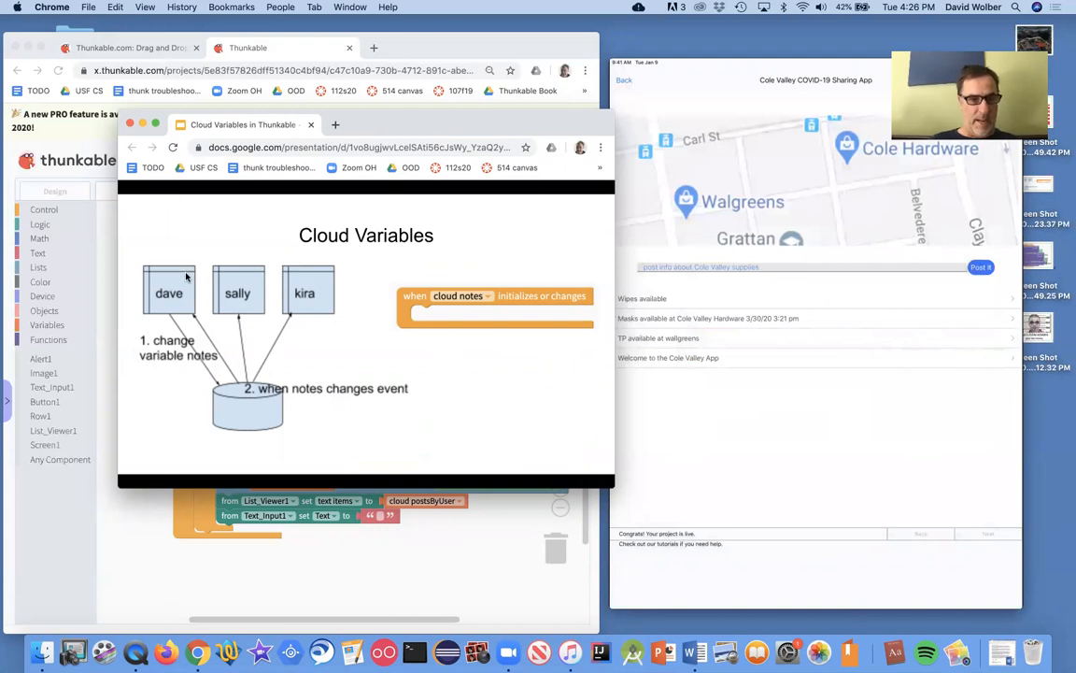
mouse_move(172, 290)
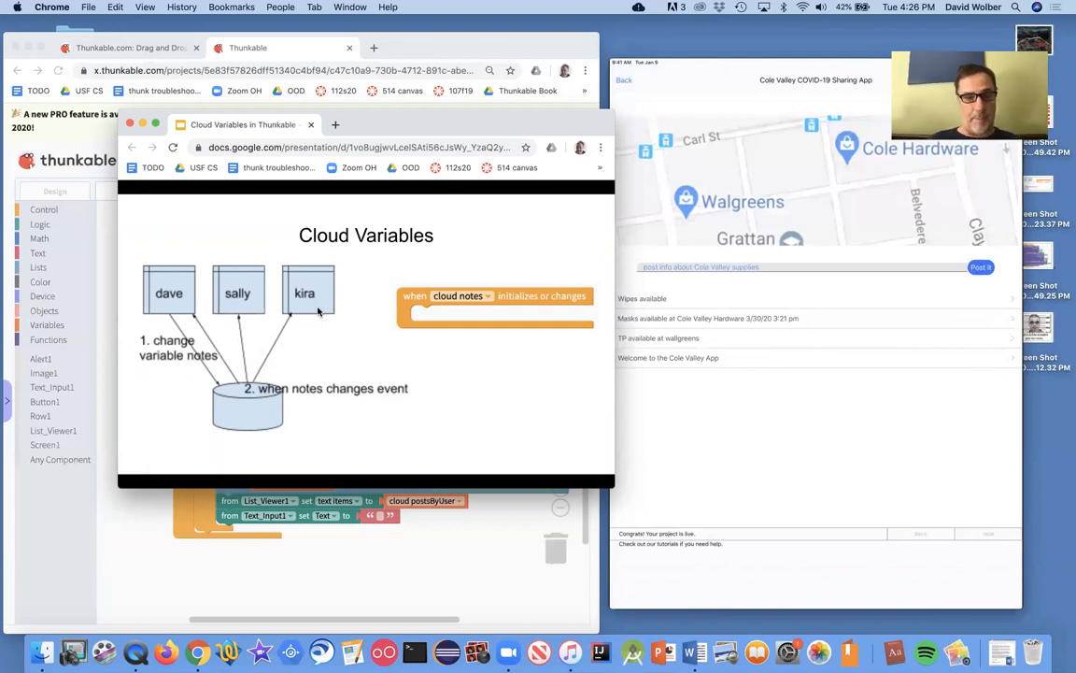
mouse_move(411, 303)
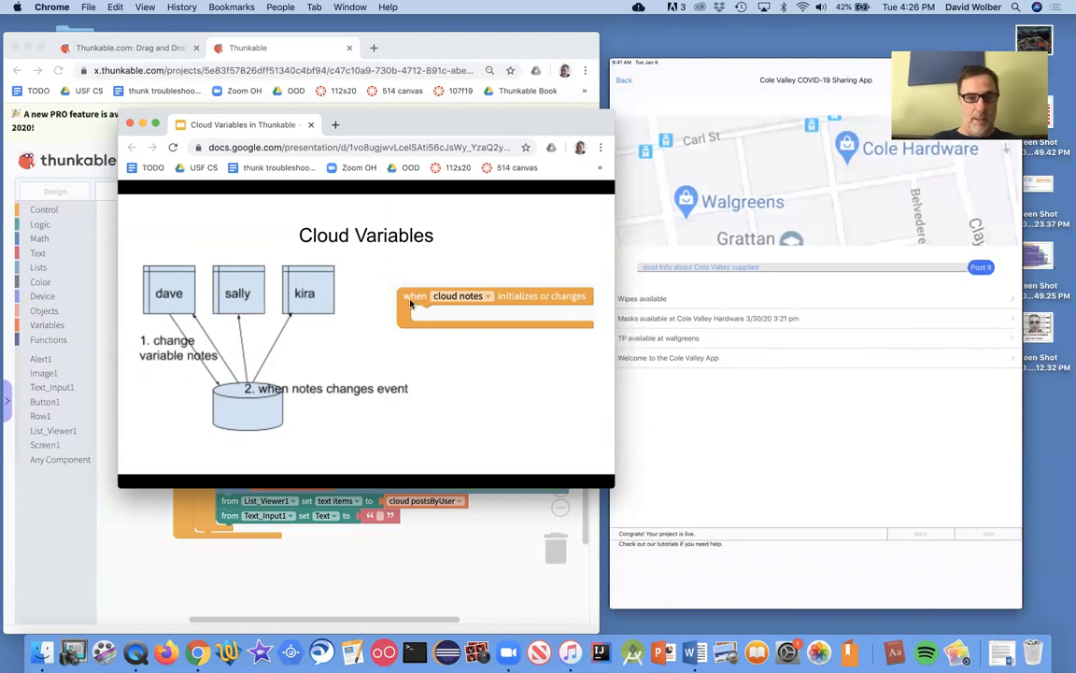
mouse_move(531, 300)
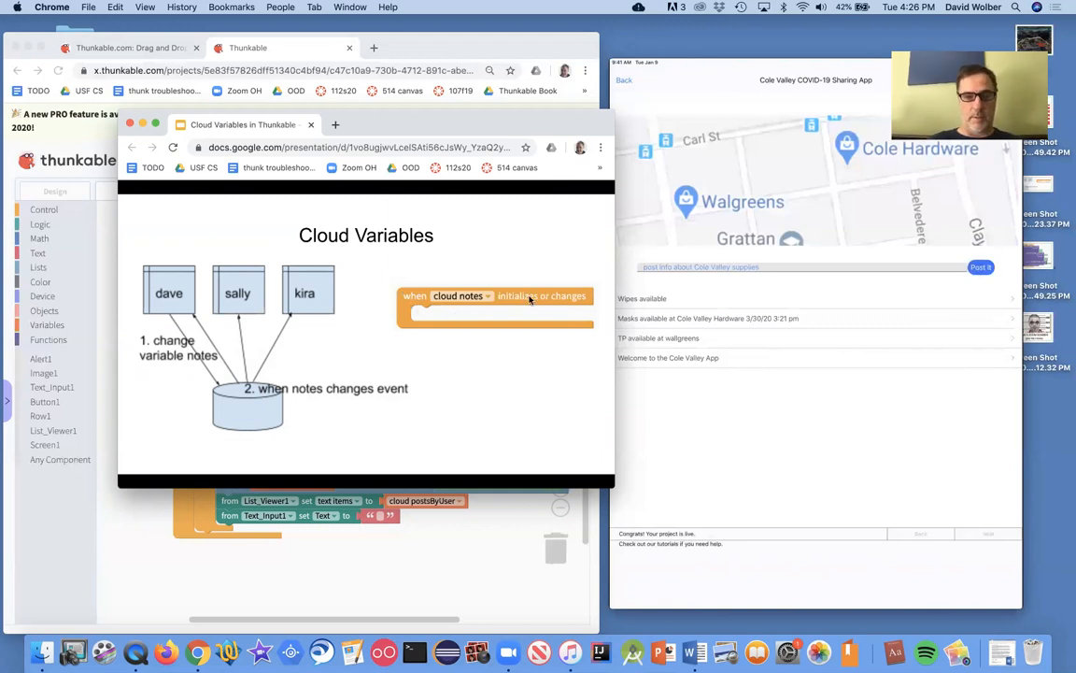
mouse_move(513, 305)
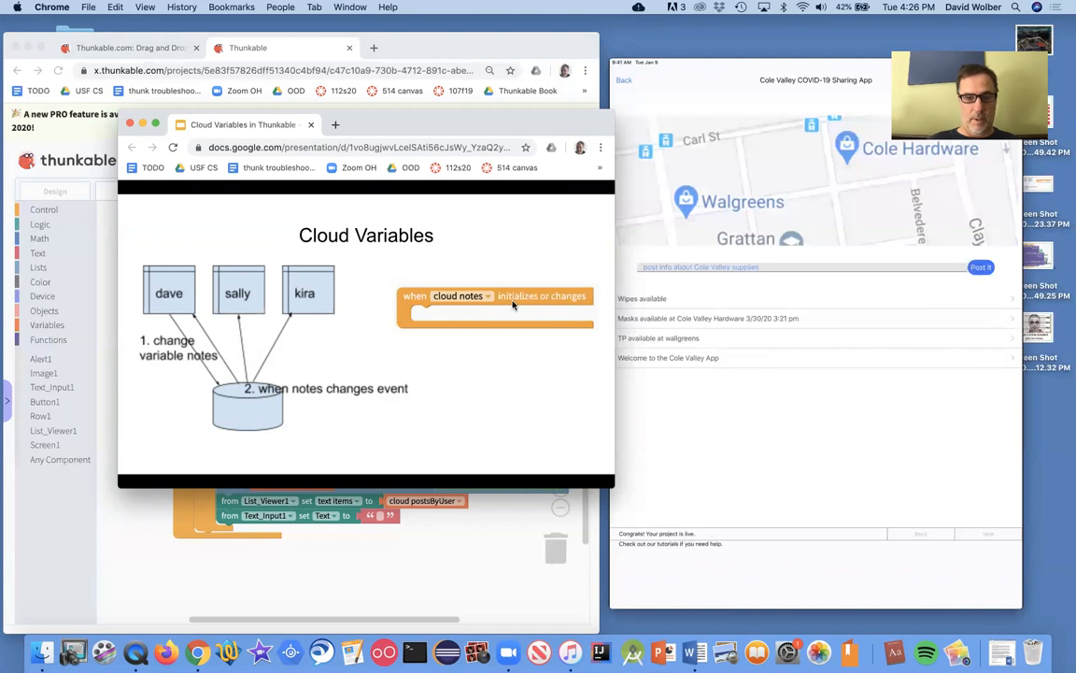
mouse_move(444, 297)
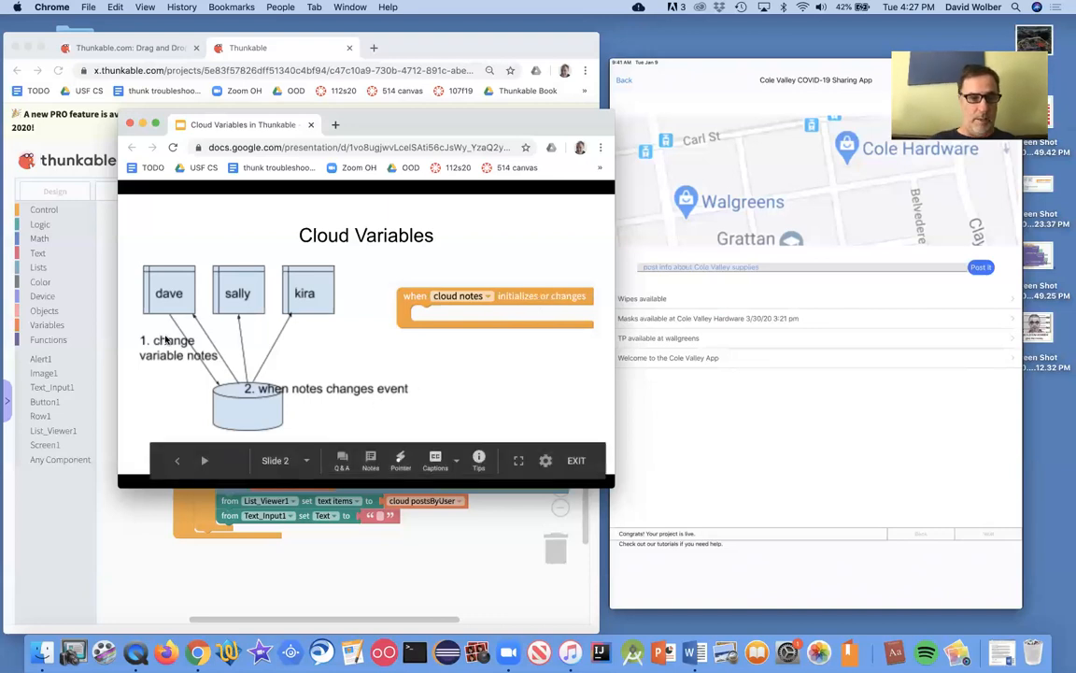
mouse_move(220, 385)
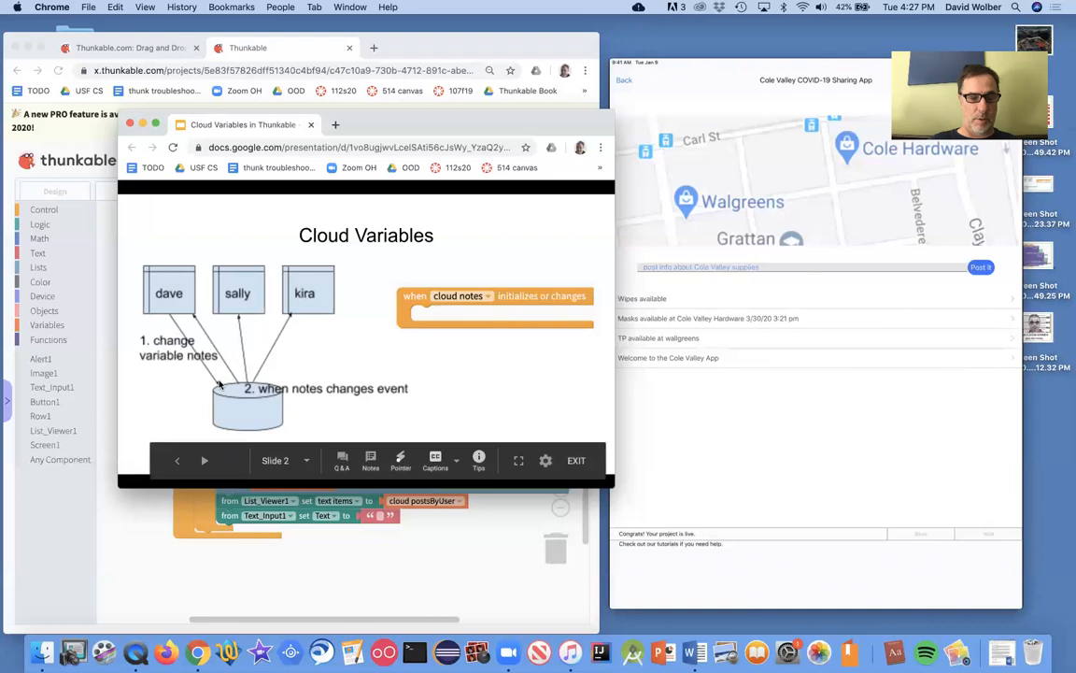
mouse_move(428, 381)
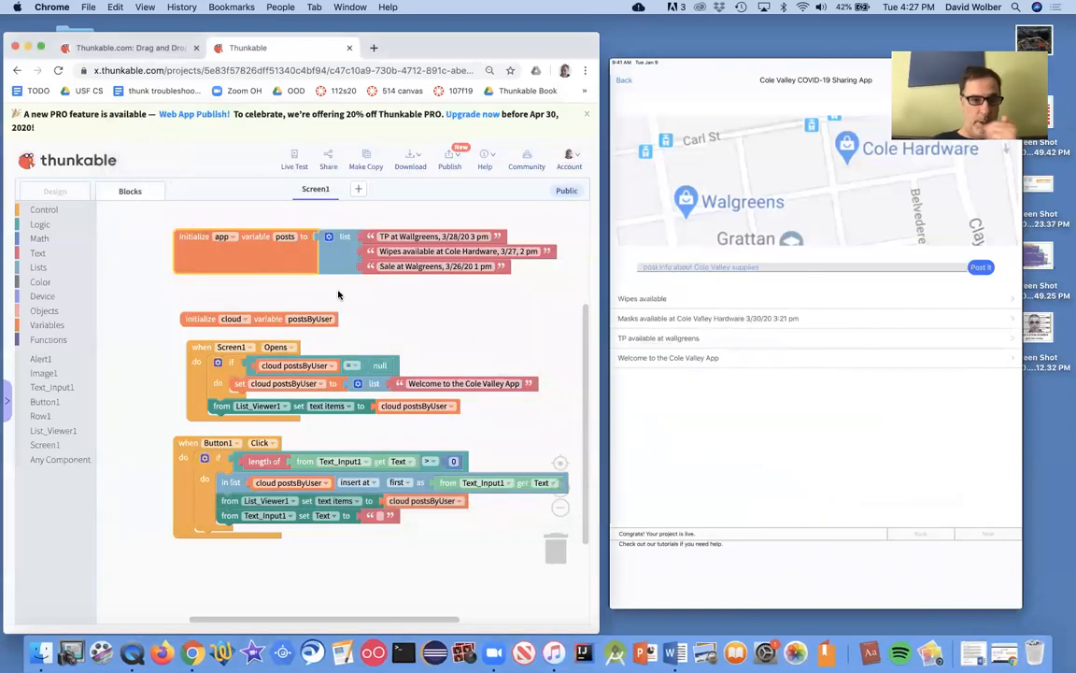
mouse_move(370, 316)
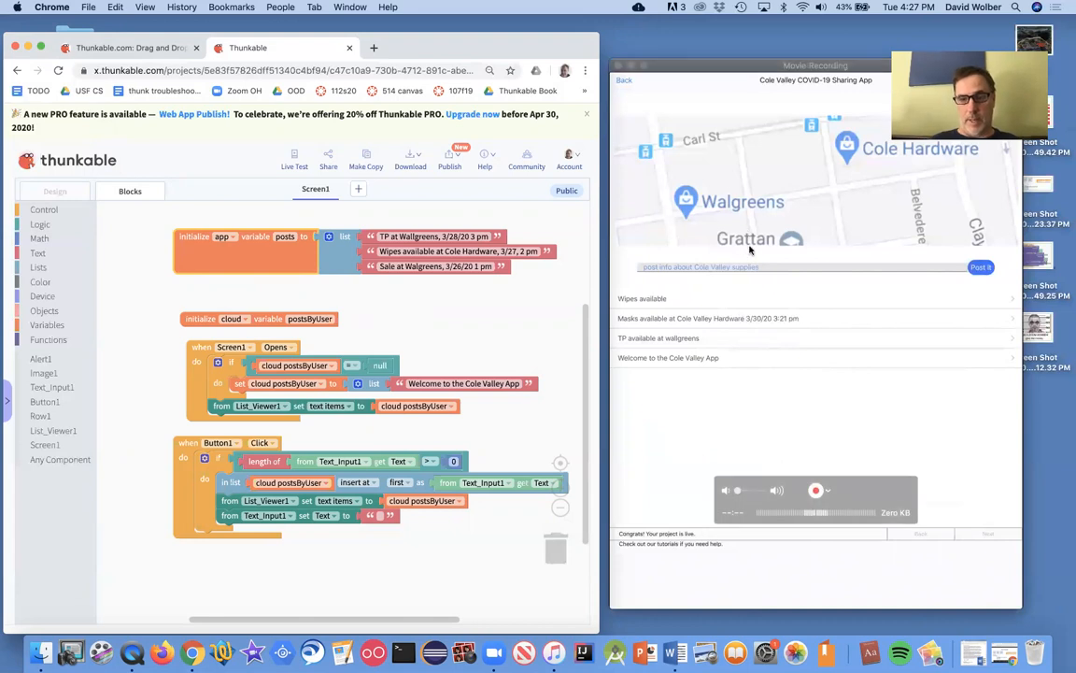
mouse_move(760, 191)
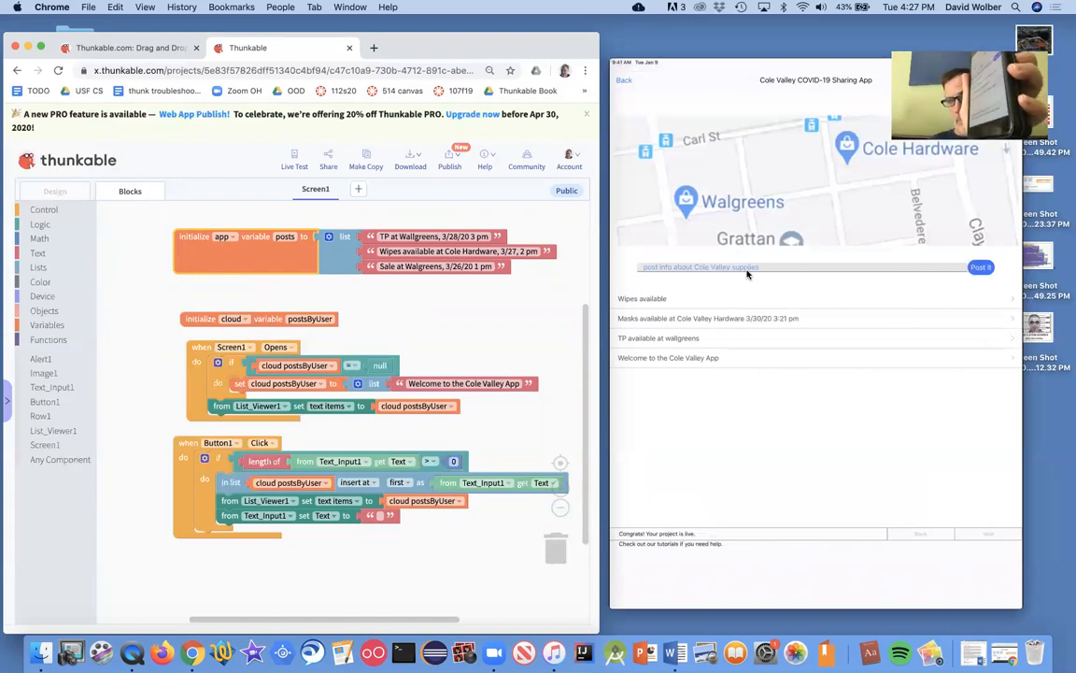
mouse_move(433, 323)
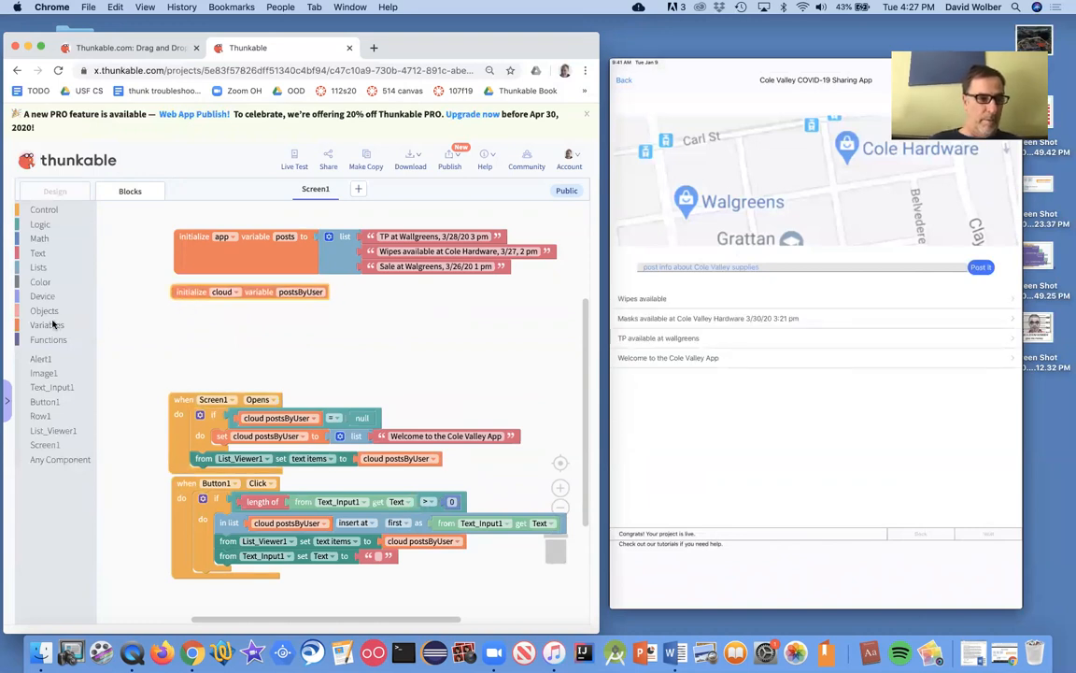
Browse the Variables drawer for the cloud variable change event block.
left_click(45, 324)
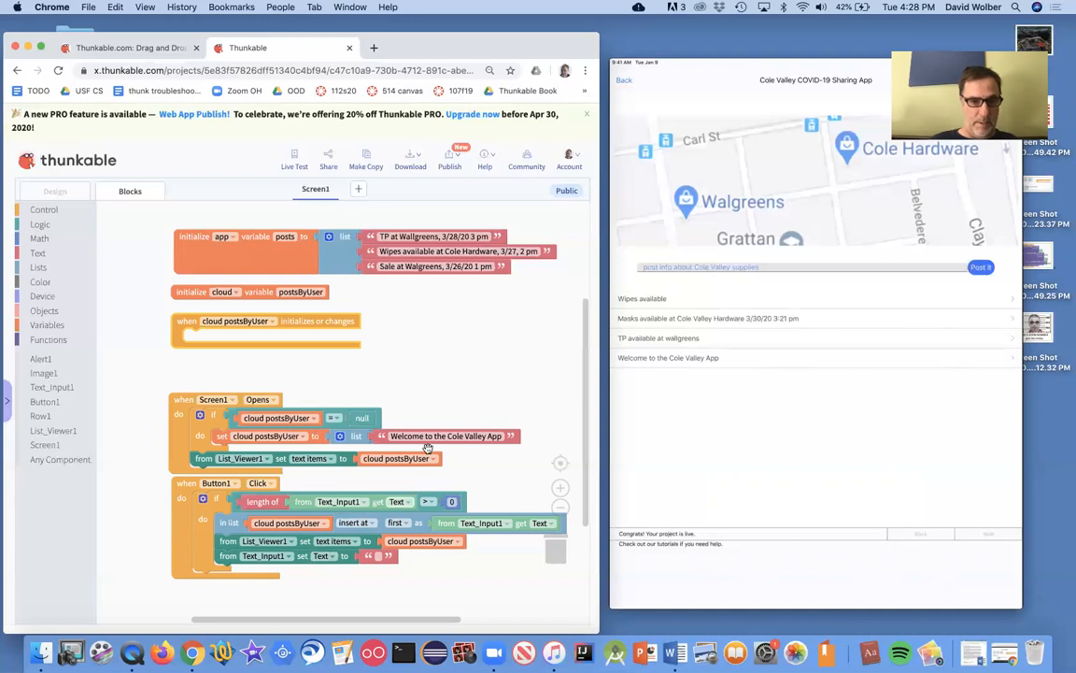
mouse_move(336, 321)
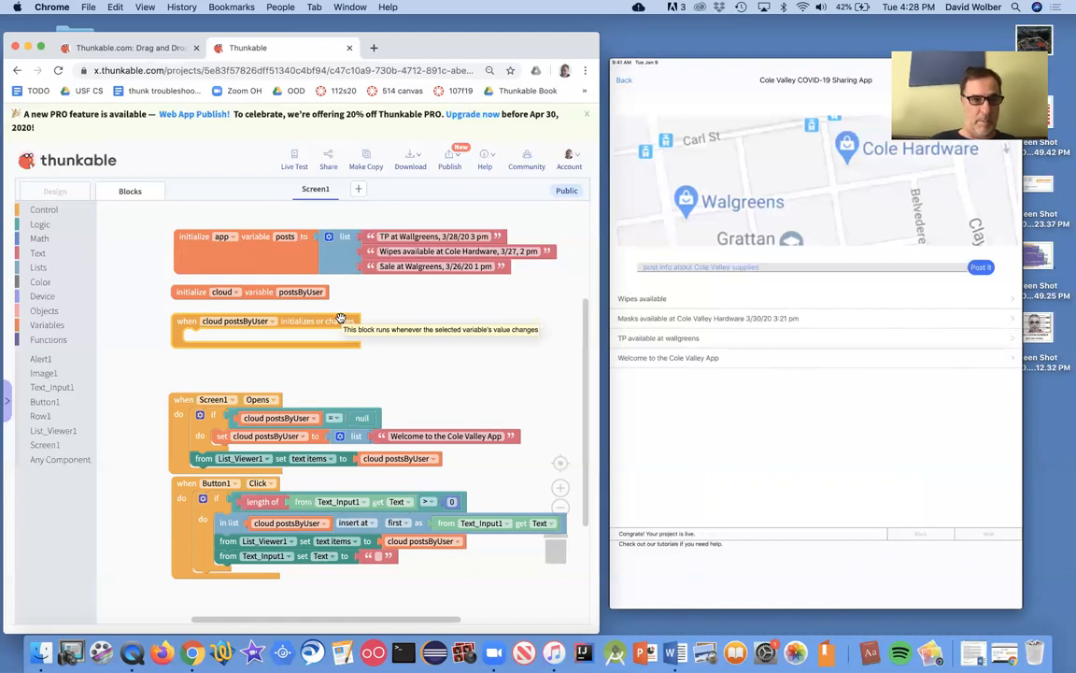
mouse_move(339, 339)
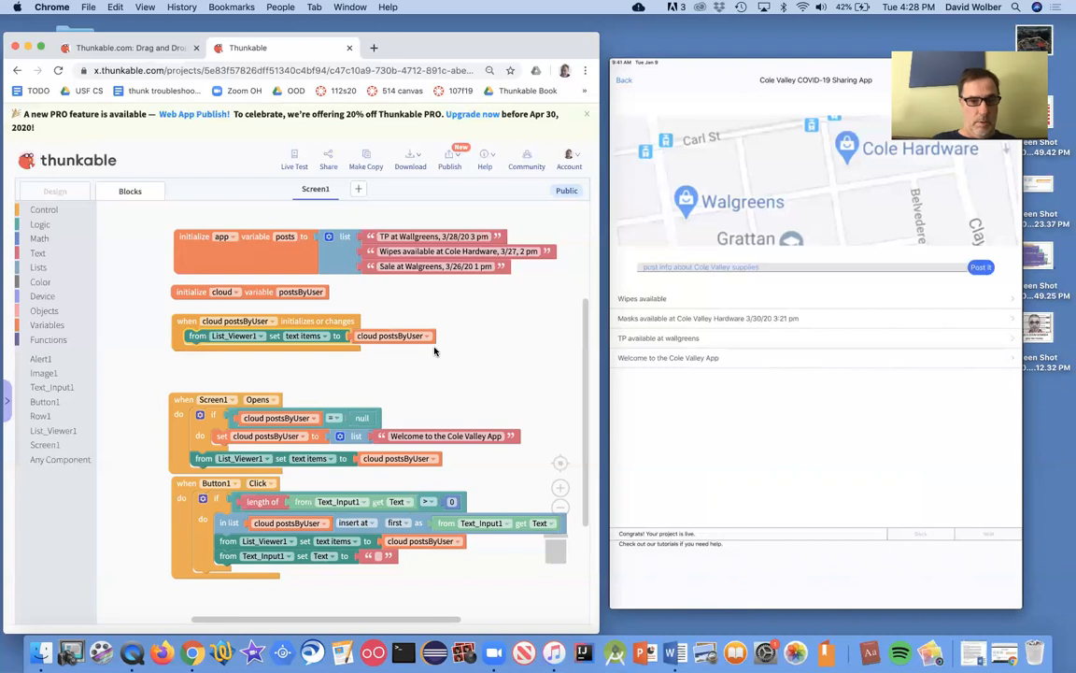
mouse_move(318, 367)
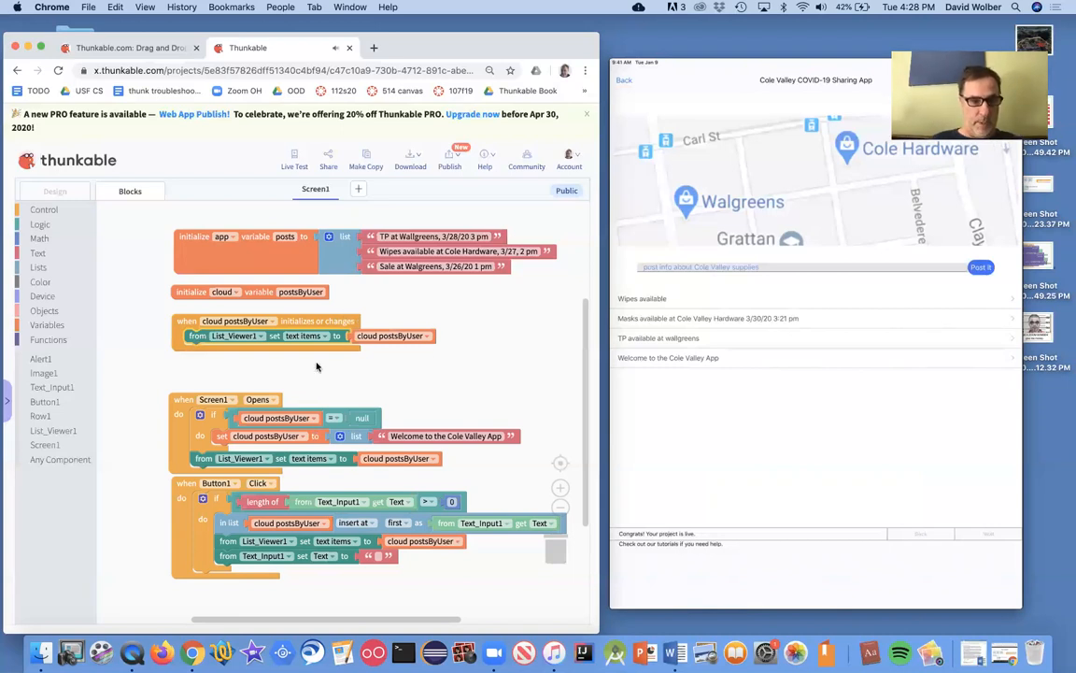
mouse_move(312, 315)
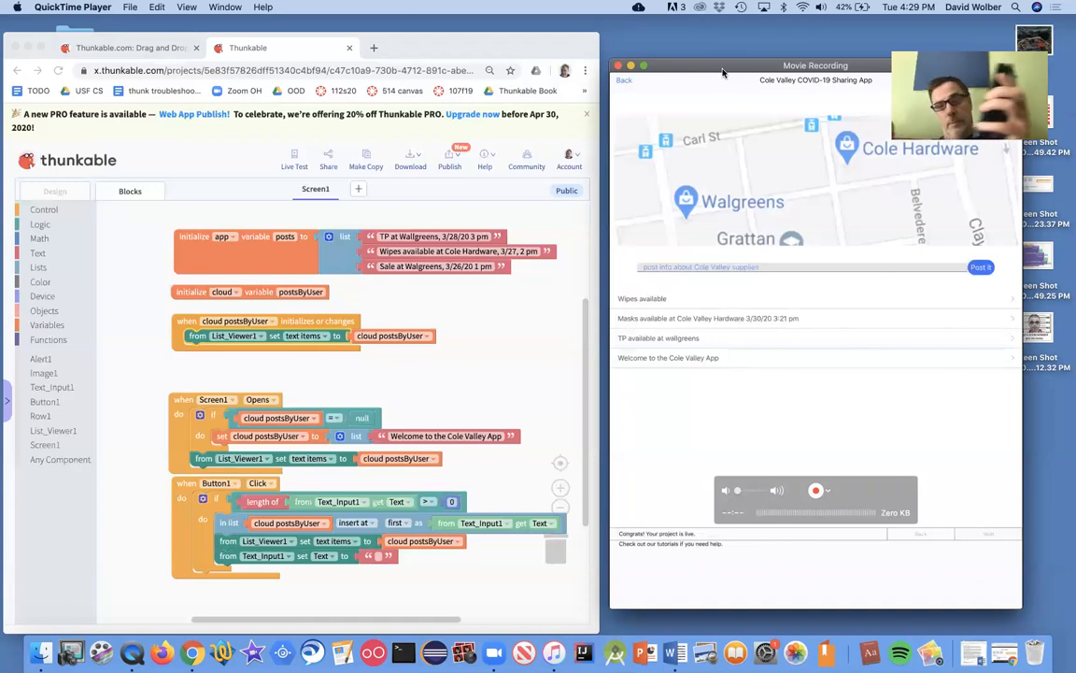
Check that the 'Hi from dave' post appears at the top of List_Viewer1.
left_click(980, 266)
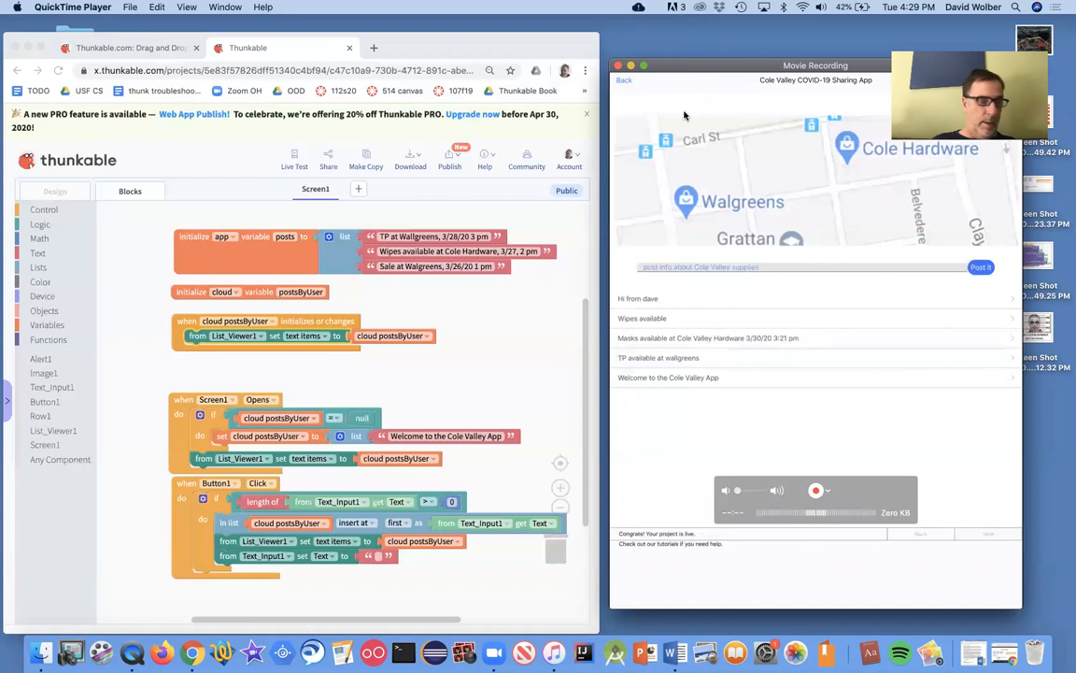
left_click(815, 489)
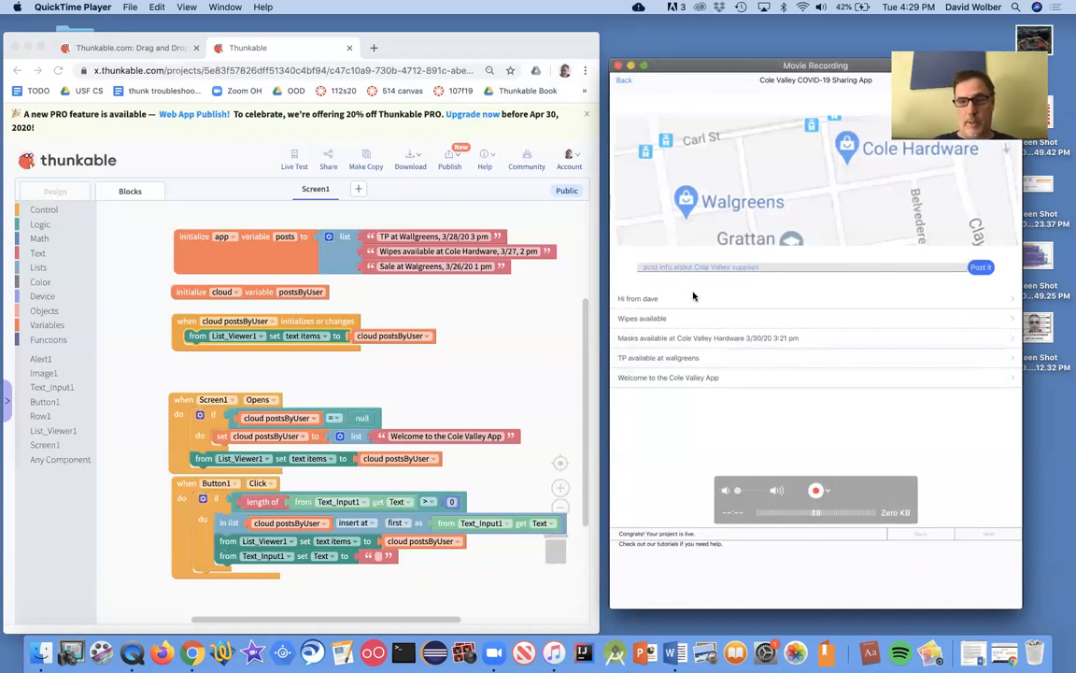
mouse_move(784, 100)
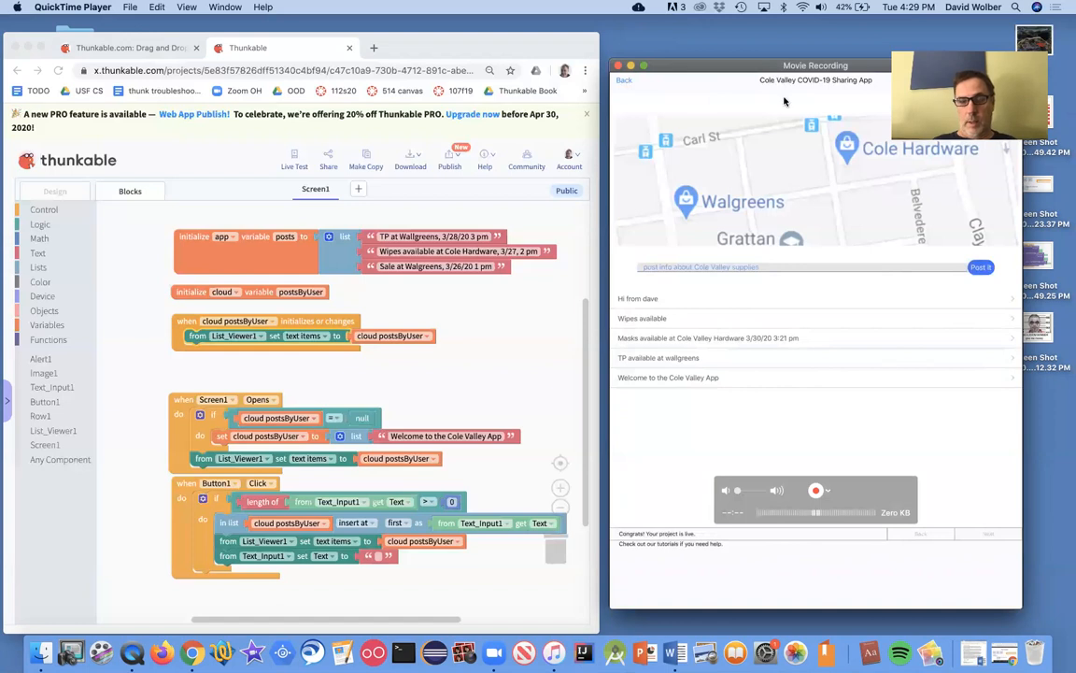
mouse_move(633, 300)
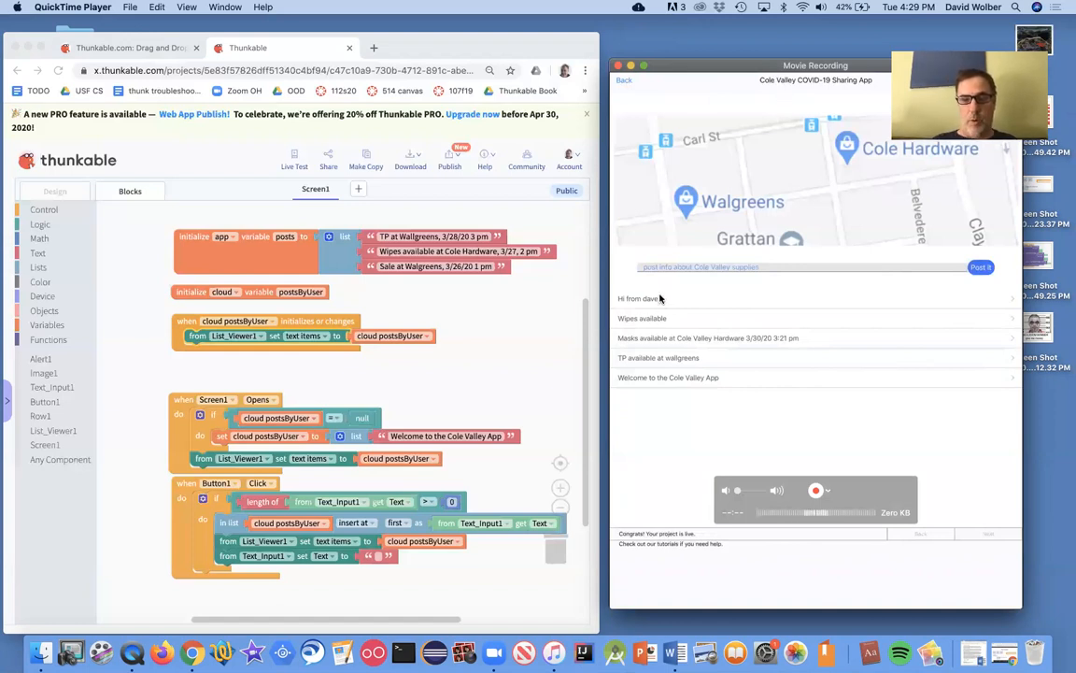
mouse_move(694, 394)
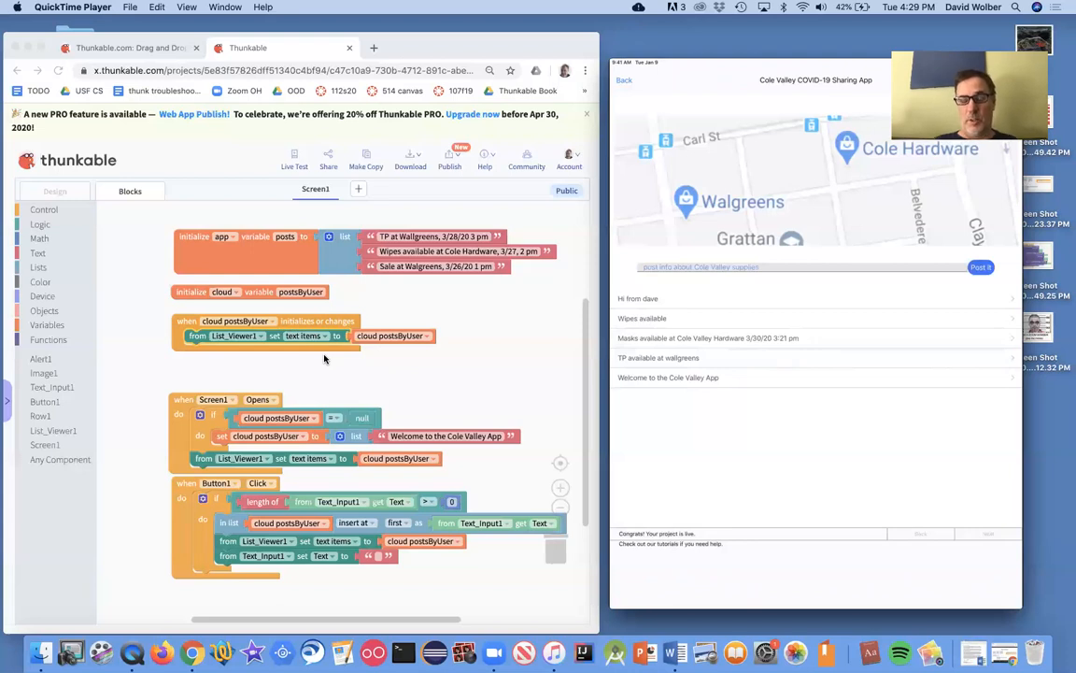
mouse_move(744, 194)
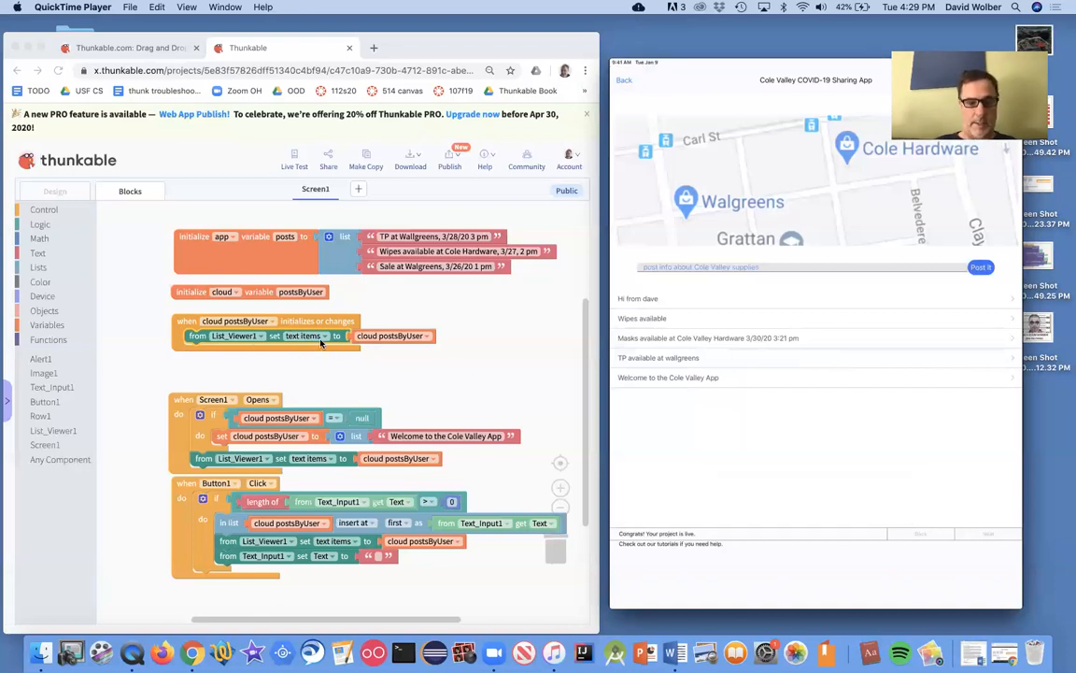
mouse_move(392, 334)
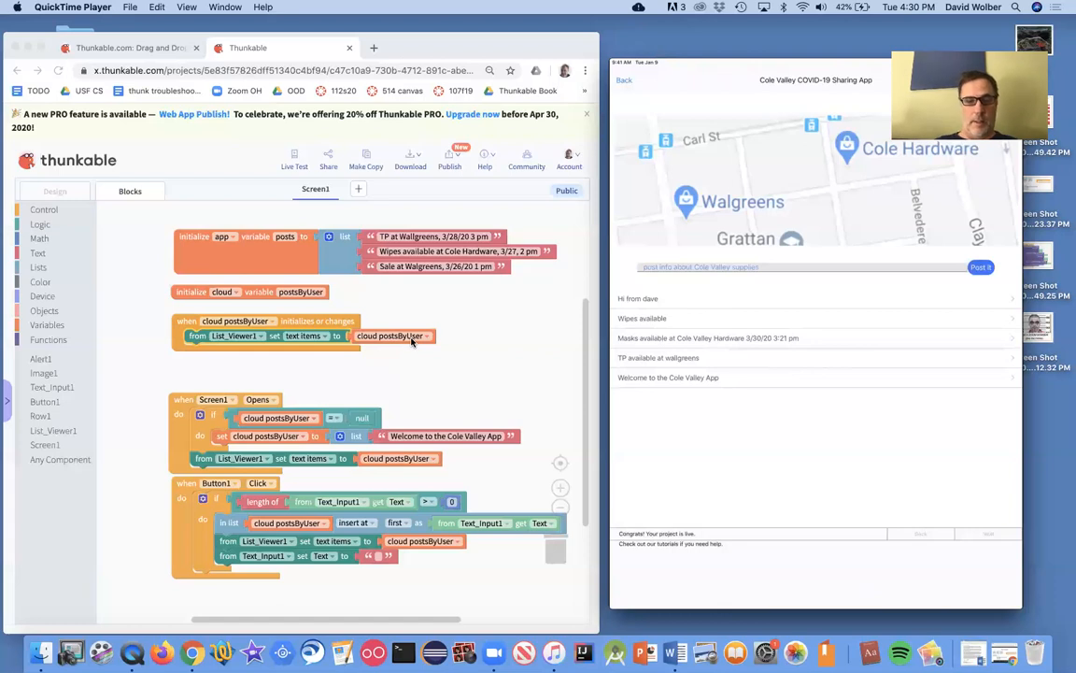
mouse_move(496, 351)
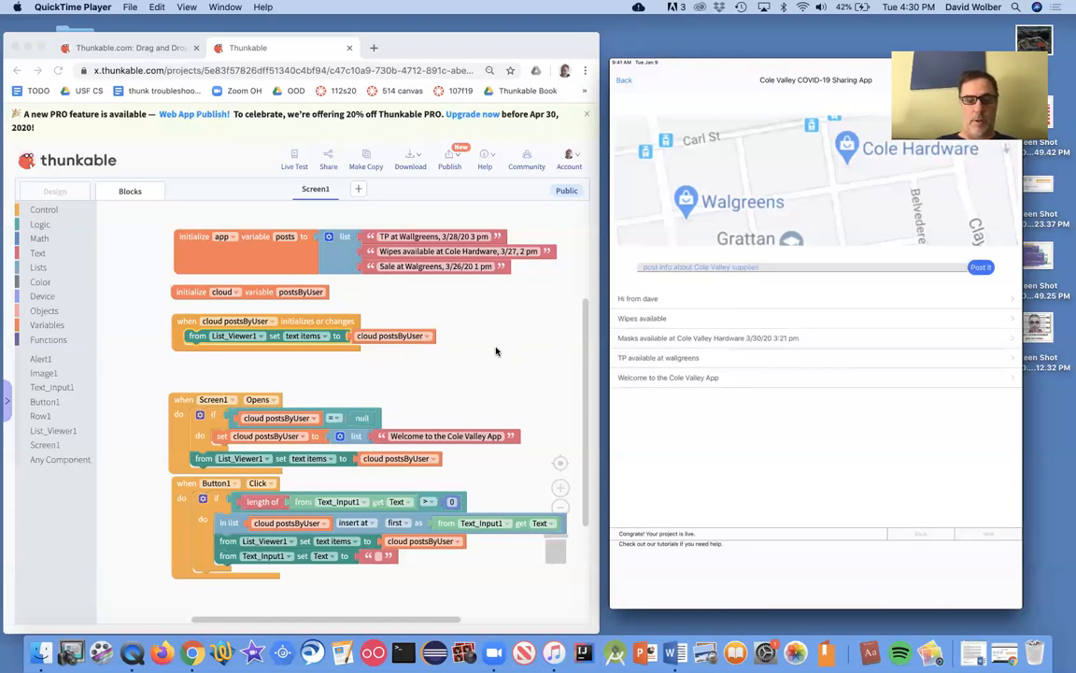